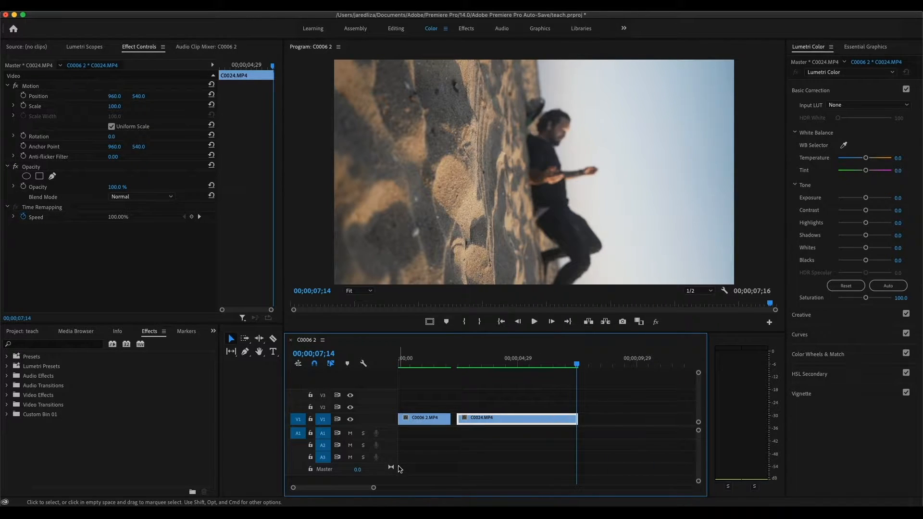
Apply Horizontal Flip to the bedroom clip C0006 2 via an Effects 'flip' search and preview it.
click(410, 365)
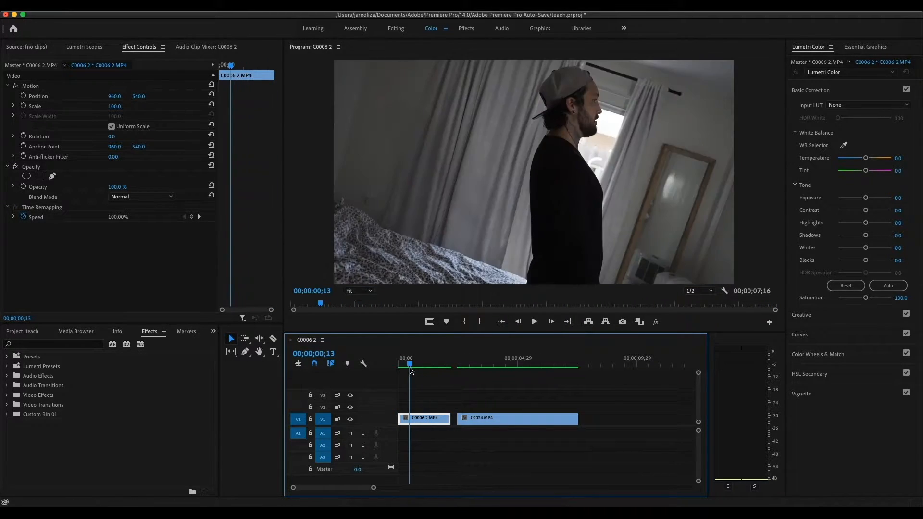
click(405, 364)
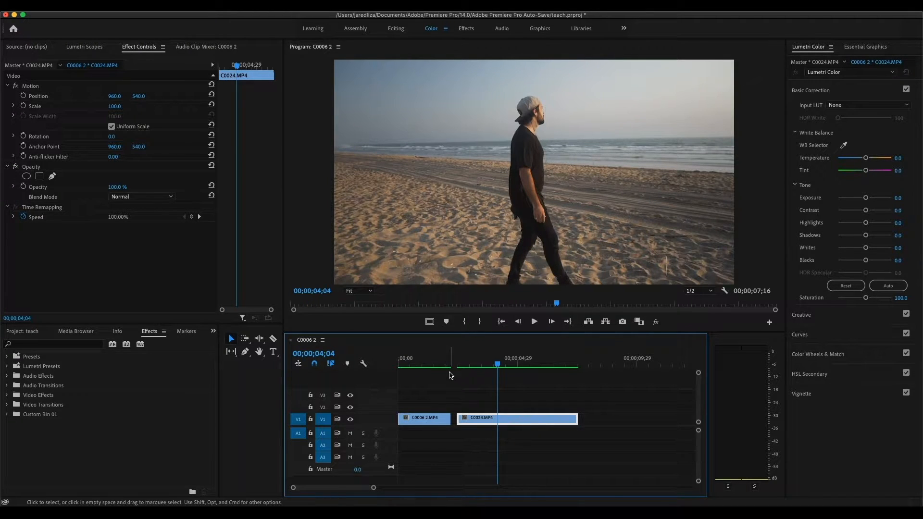
click(412, 357)
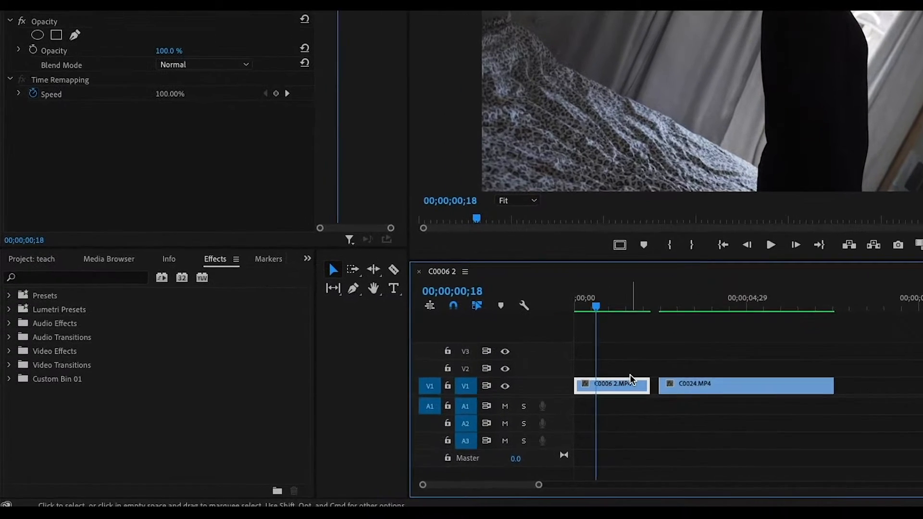
text(flip)
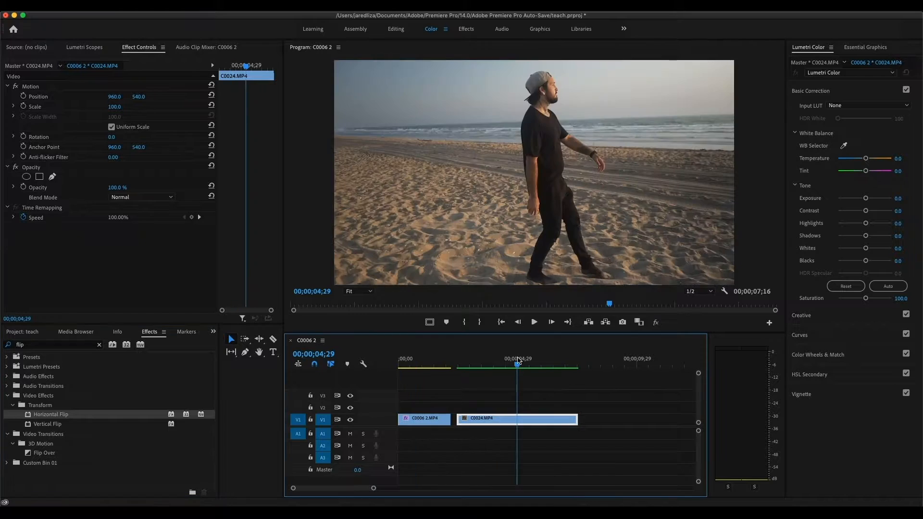
click(421, 363)
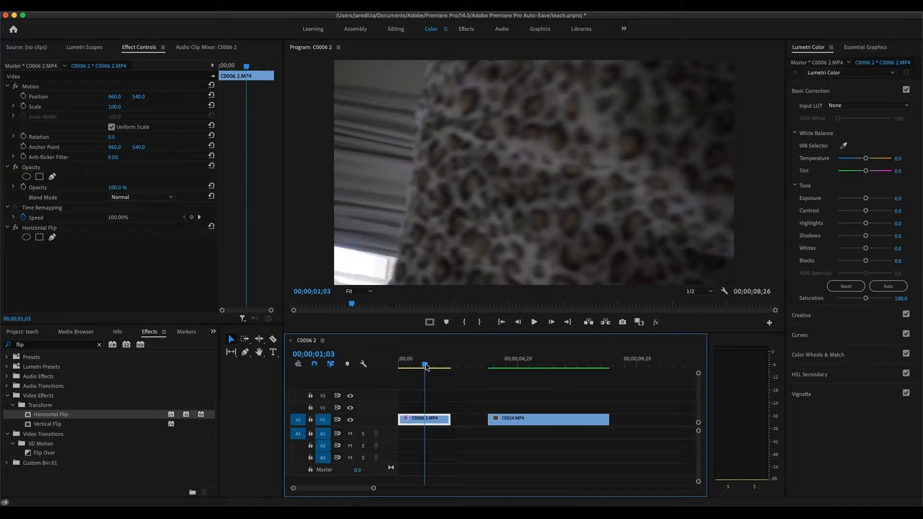
click(427, 365)
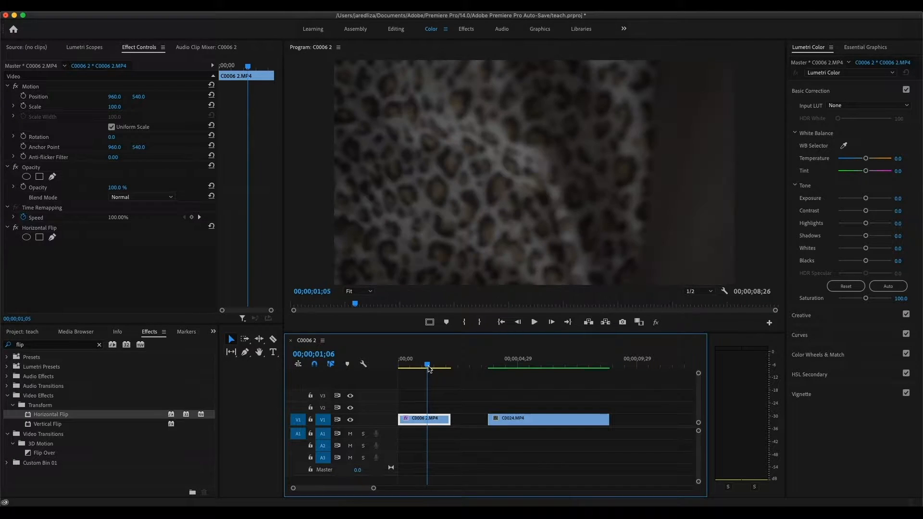
click(422, 365)
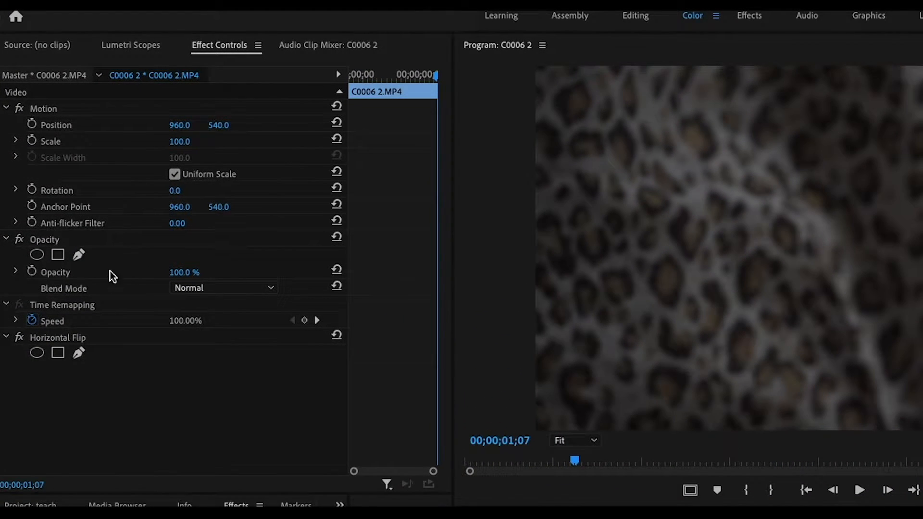
mouse_move(78, 254)
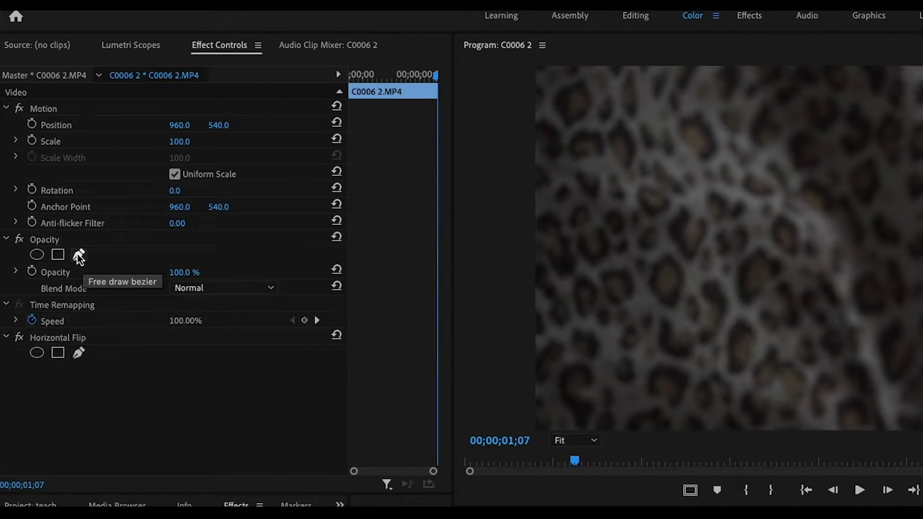
Create an empty free-draw bezier opacity mask, Mask (1), on the bedroom clip.
click(78, 254)
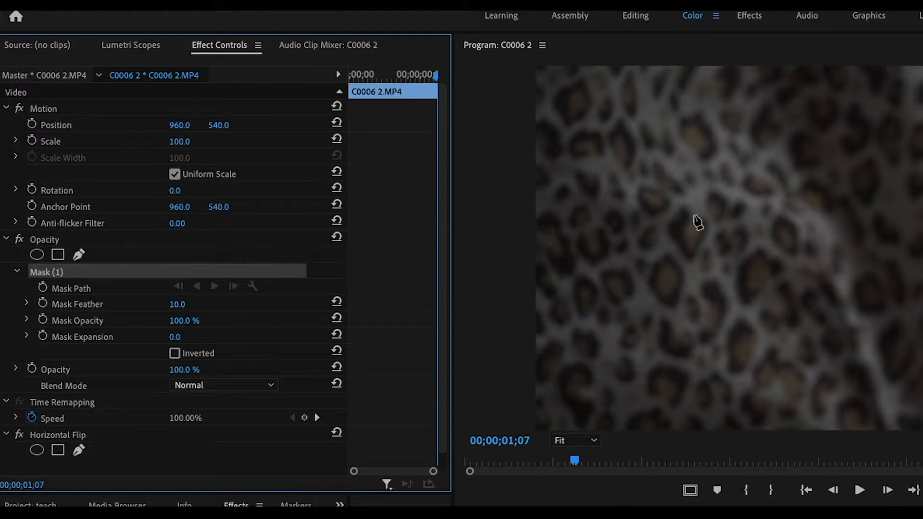
mouse_move(542, 239)
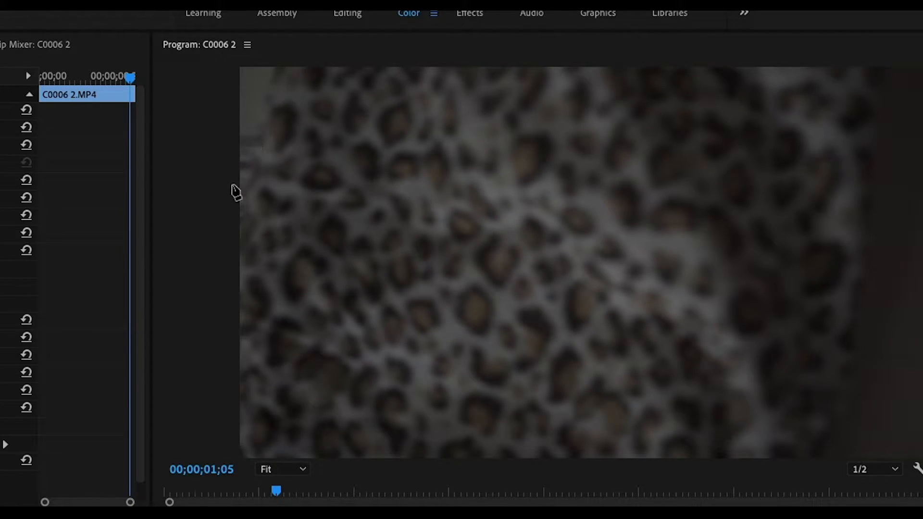
mouse_move(242, 205)
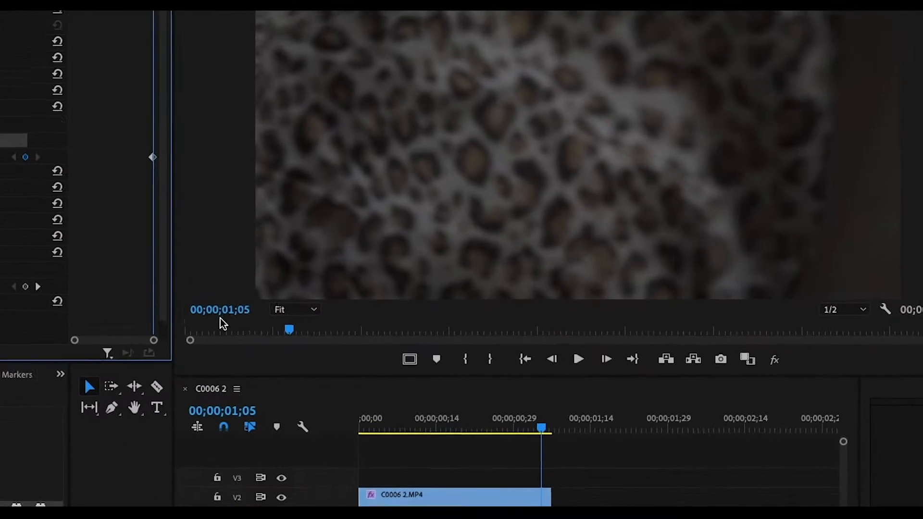
mouse_move(306, 318)
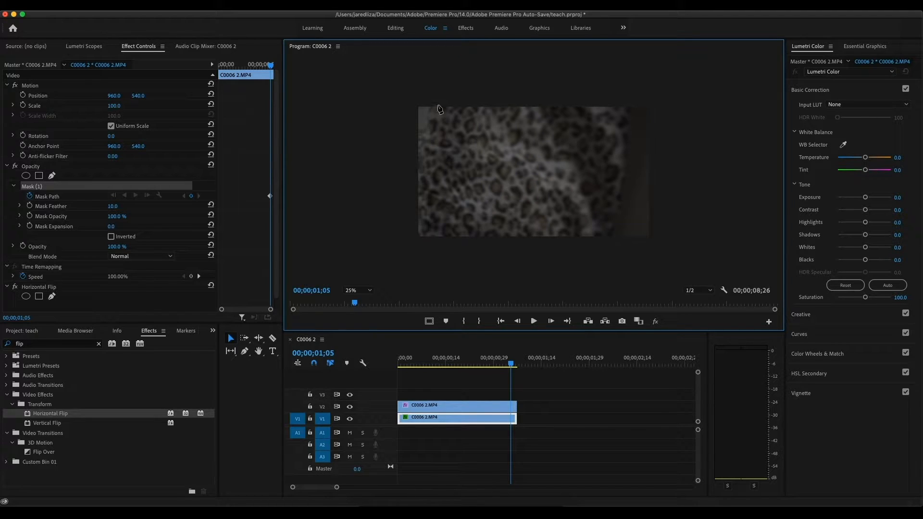
mouse_move(438, 95)
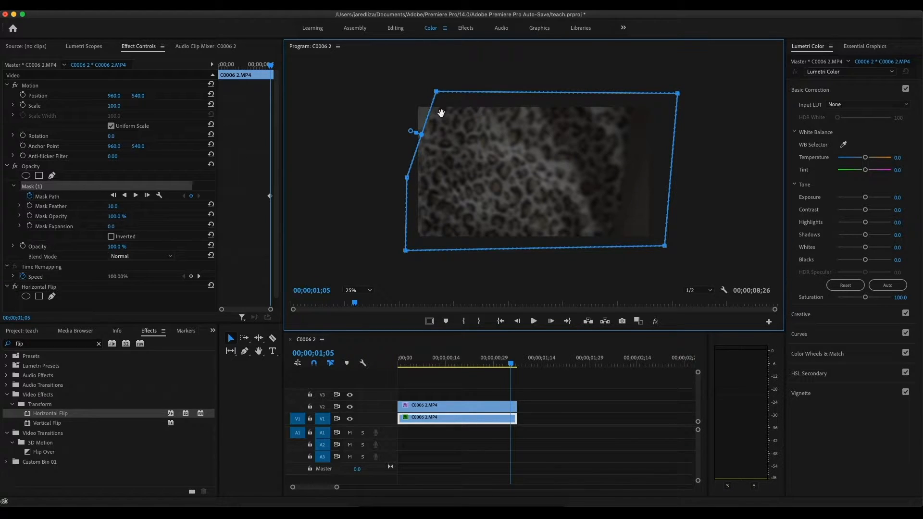
mouse_move(419, 151)
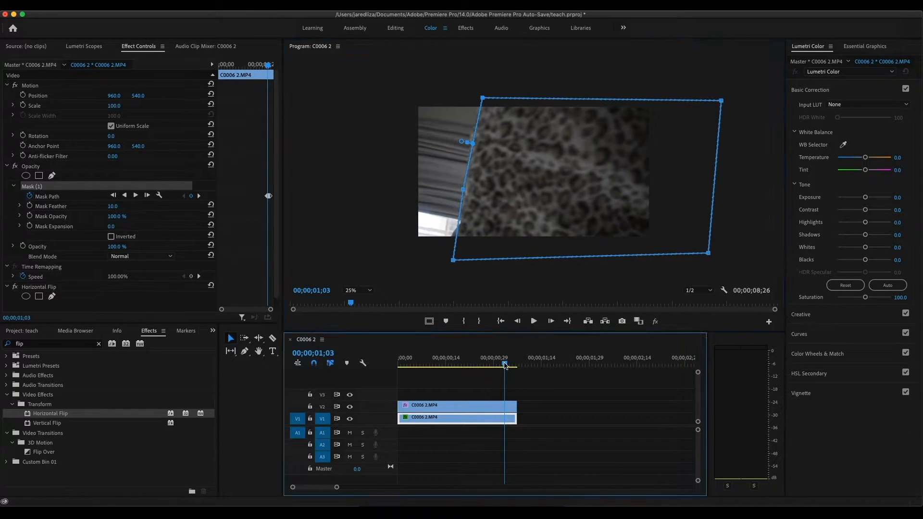
Keyframe the bed mask path, refitting its edge to the bed on earlier frames.
click(500, 364)
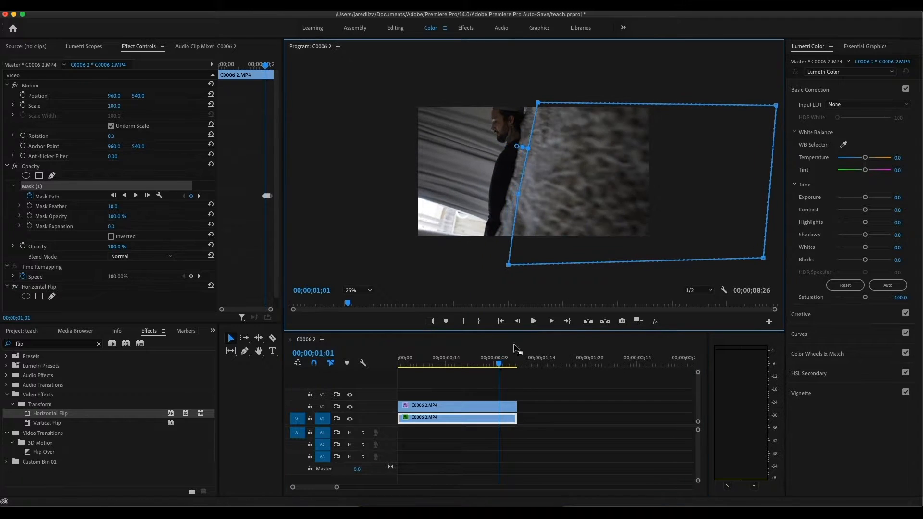
click(492, 363)
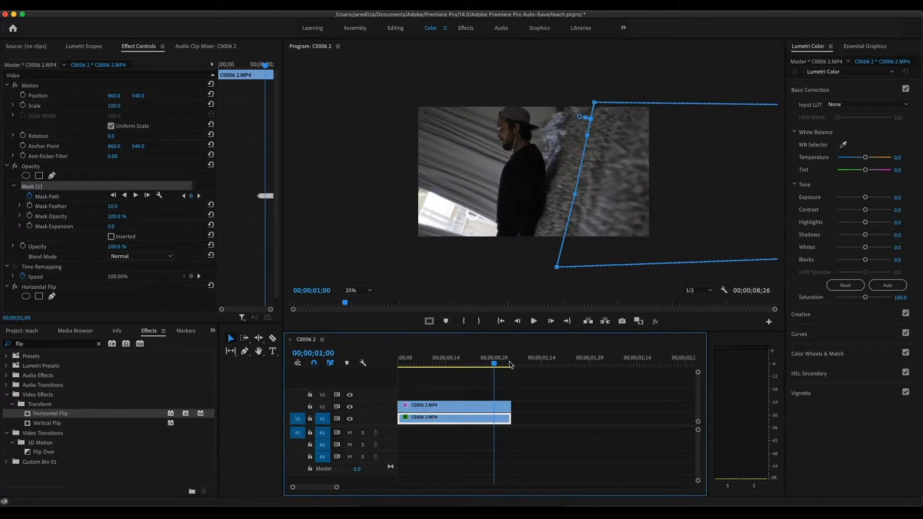
click(484, 366)
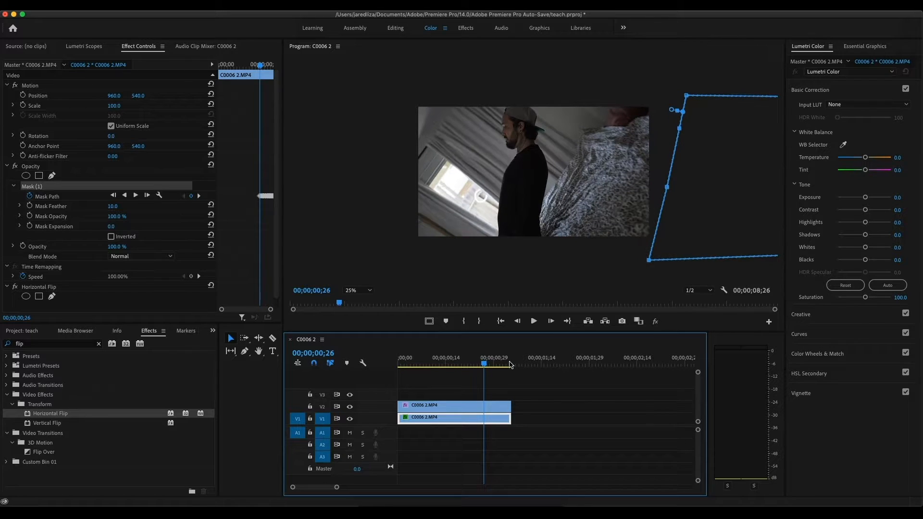
click(453, 404)
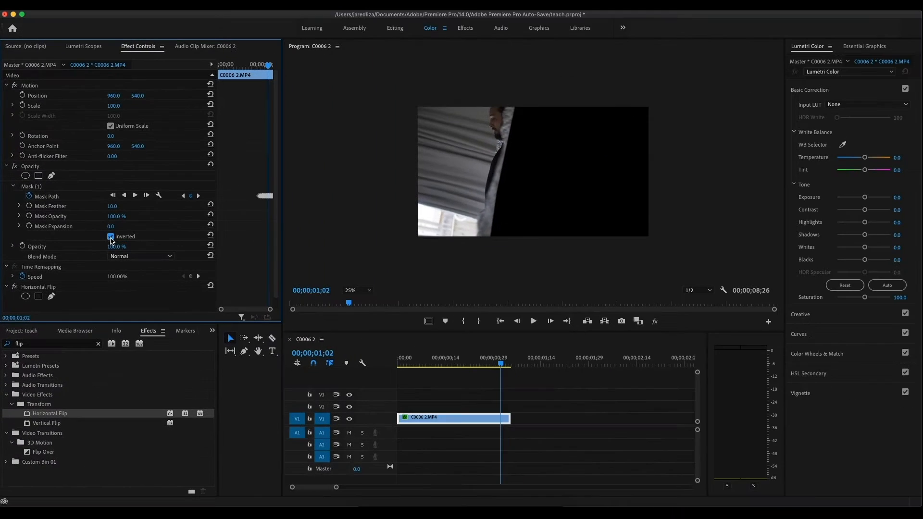
Invert Mask (1) so the bed area blacks out, and check it on an earlier frame.
click(494, 364)
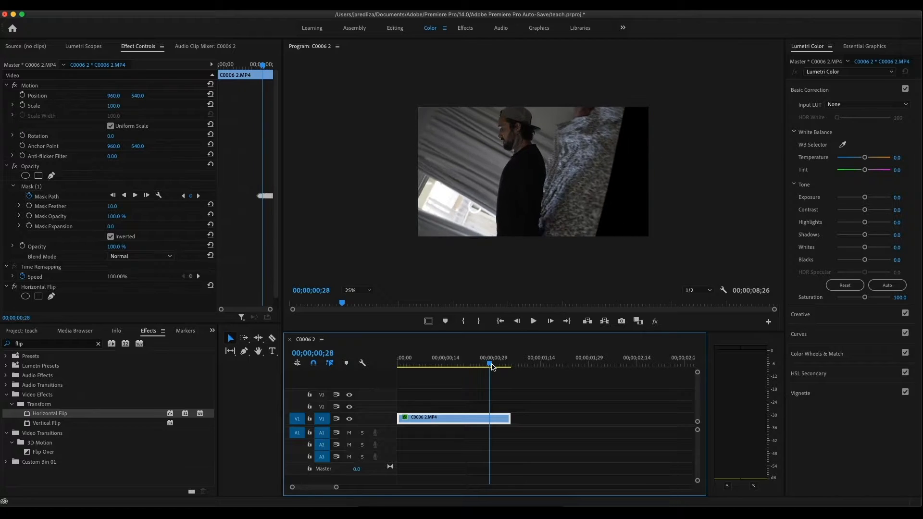
click(509, 365)
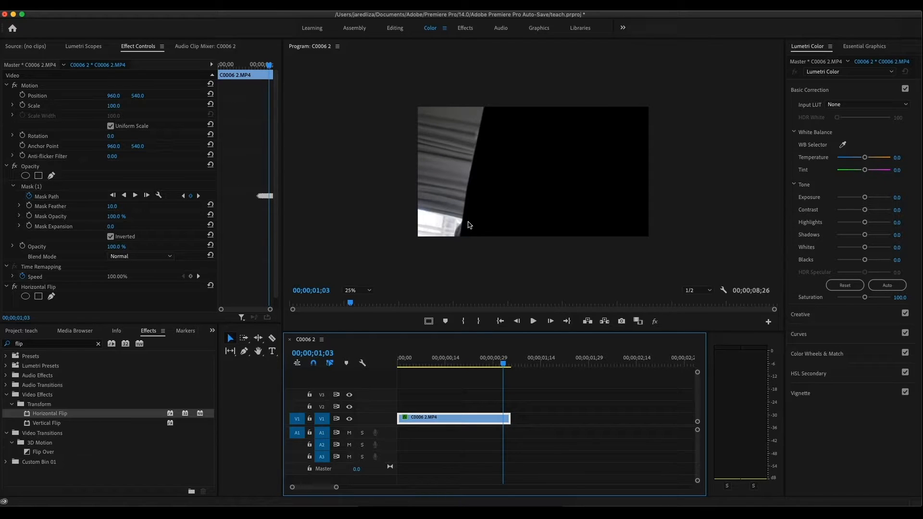
mouse_move(520, 350)
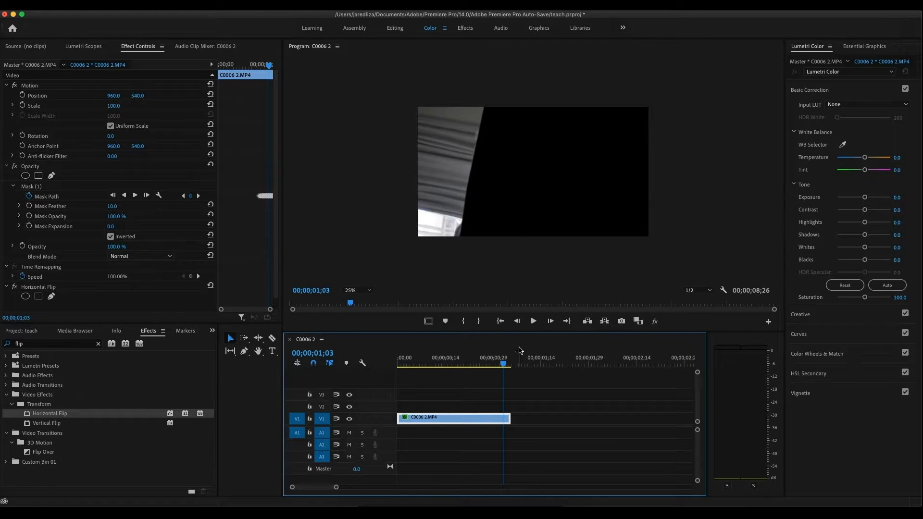
Set the bed mask's feather to 312 and expansion to 11, then select the beach clip.
click(499, 363)
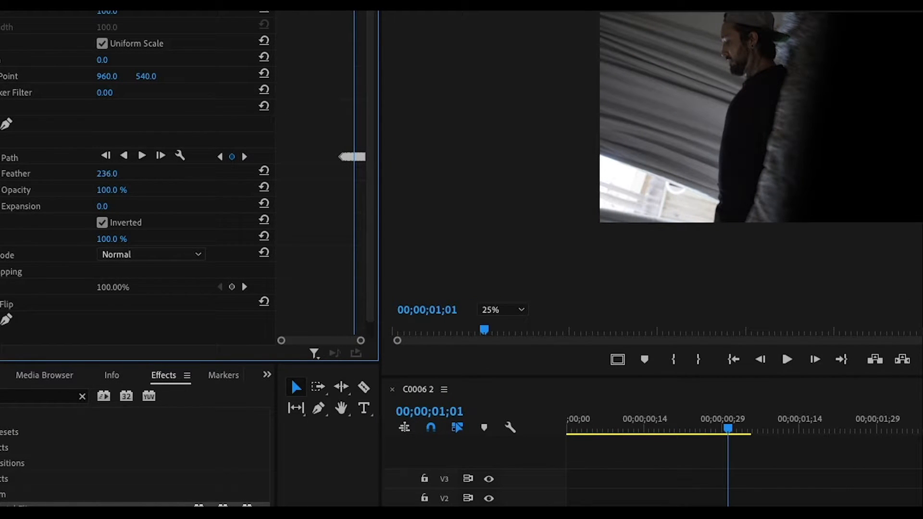
drag(106, 173, 124, 173)
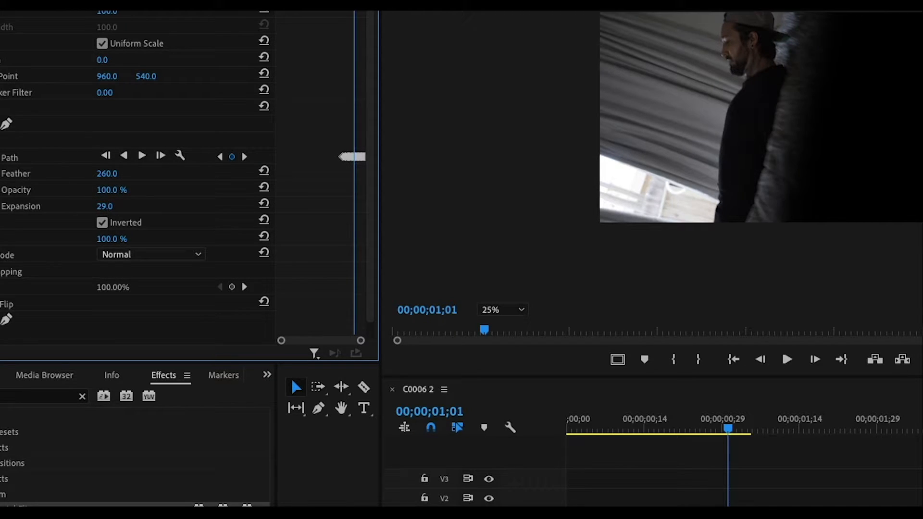
drag(111, 206, 103, 206)
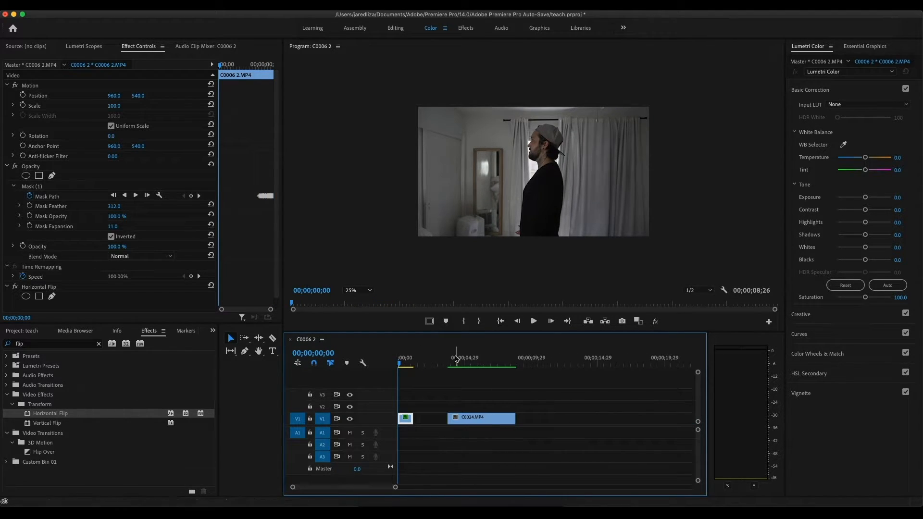
click(481, 418)
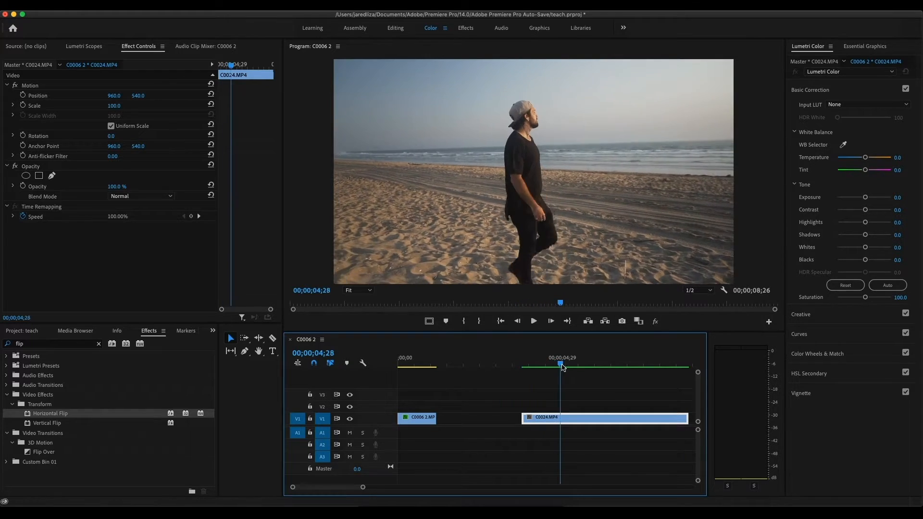
Enable Reverse Speed at 100% in the beach clip's Speed/Duration settings.
click(580, 363)
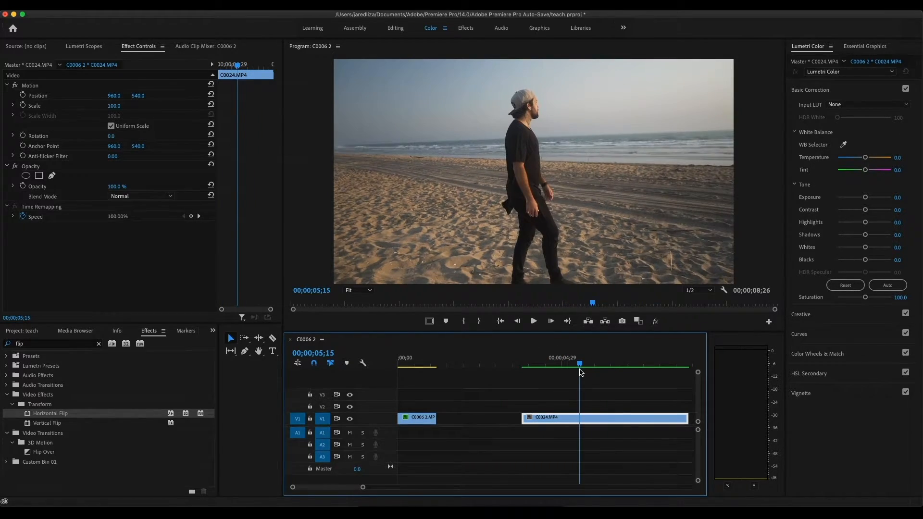
click(188, 23)
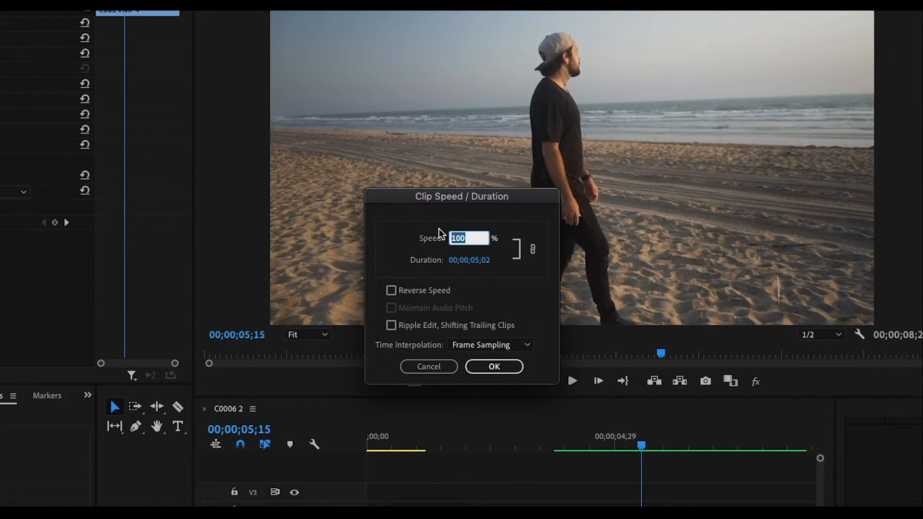
click(390, 291)
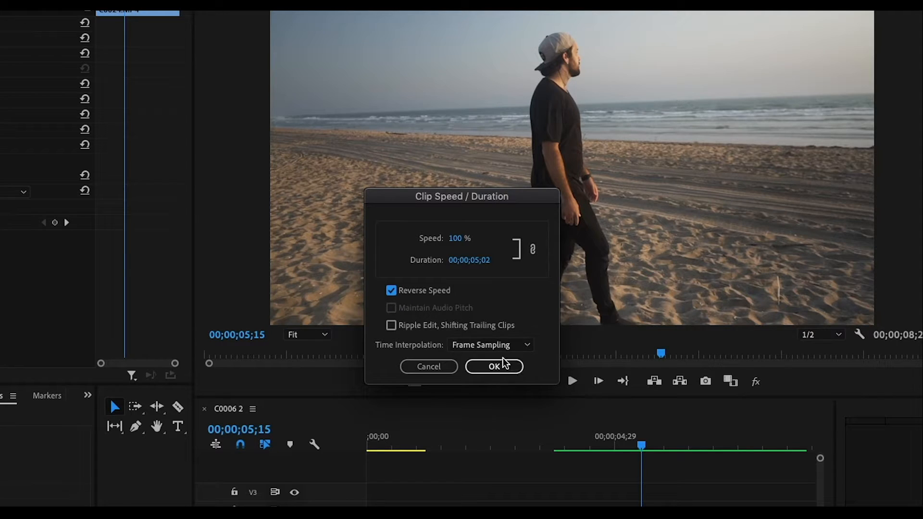
click(493, 366)
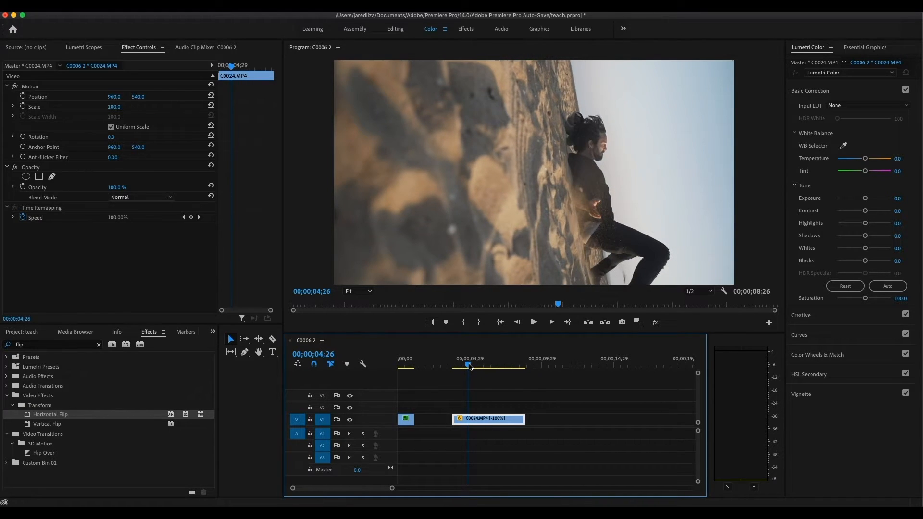
Trim the reversed C0024 clip's start and scrub through the tilted beach frames.
click(472, 367)
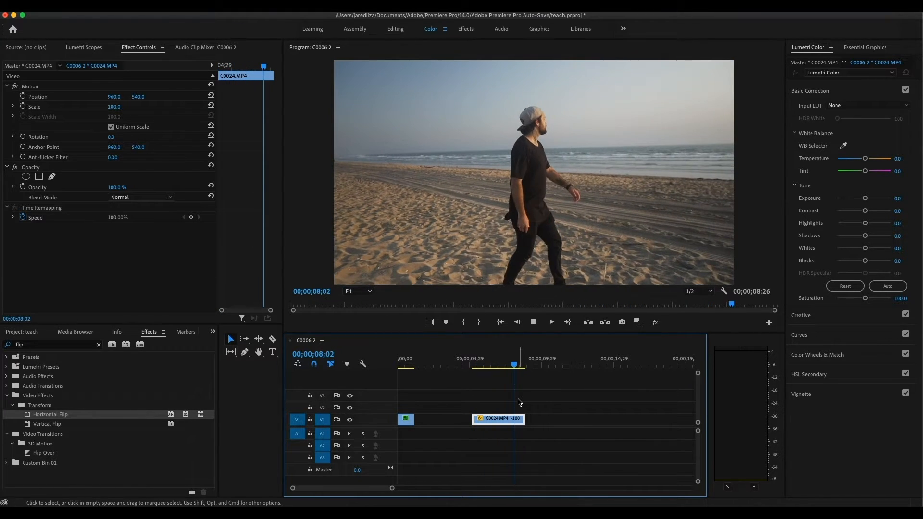
click(475, 365)
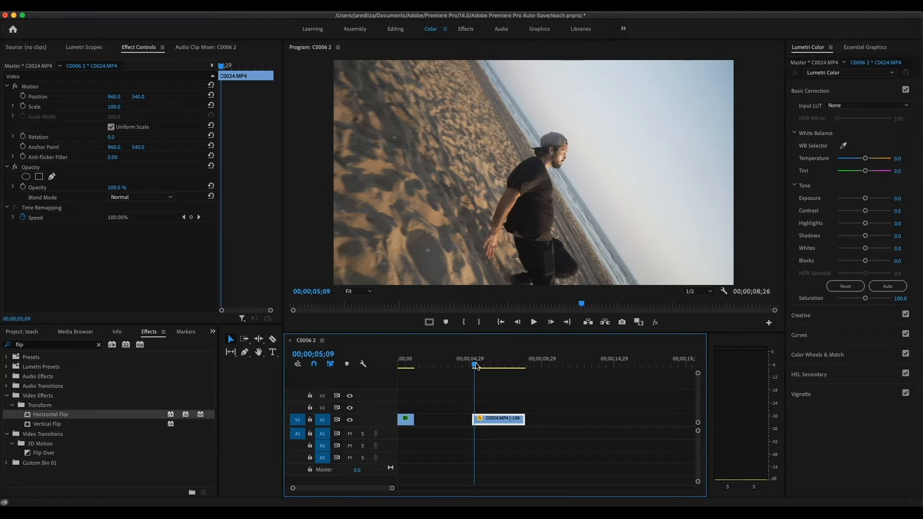
click(485, 366)
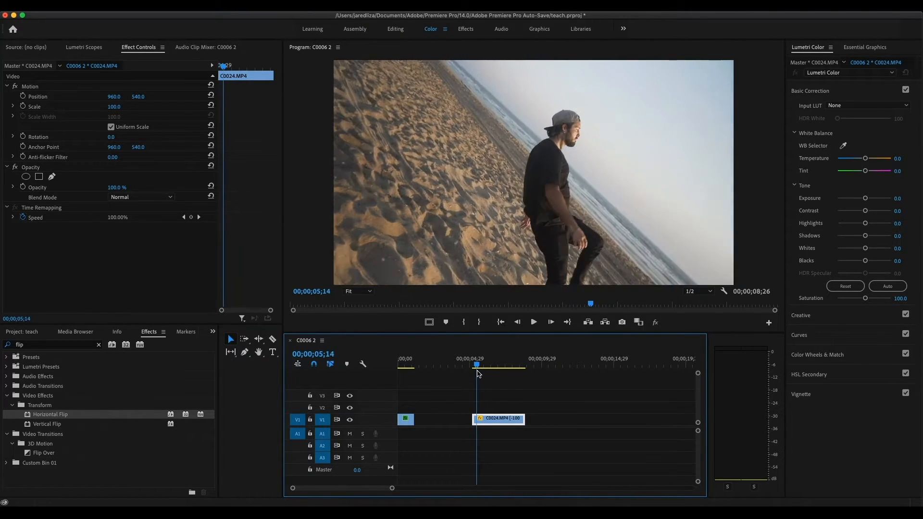
click(355, 290)
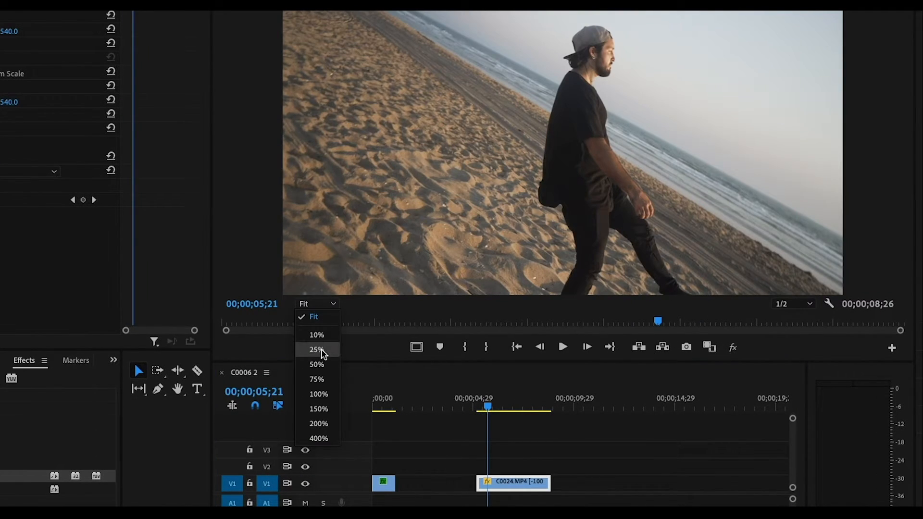
Zoom the Program monitor to 25% and add points to the lower-left corner mask.
click(316, 349)
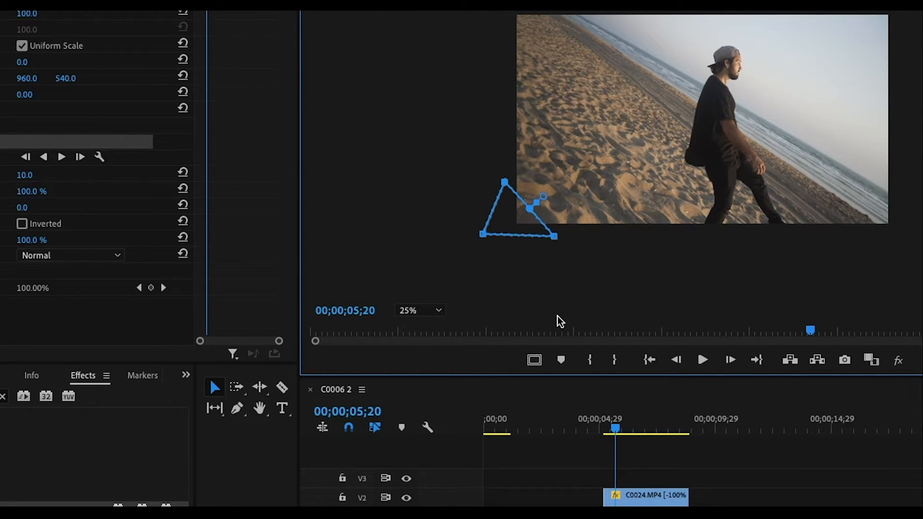
mouse_move(635, 393)
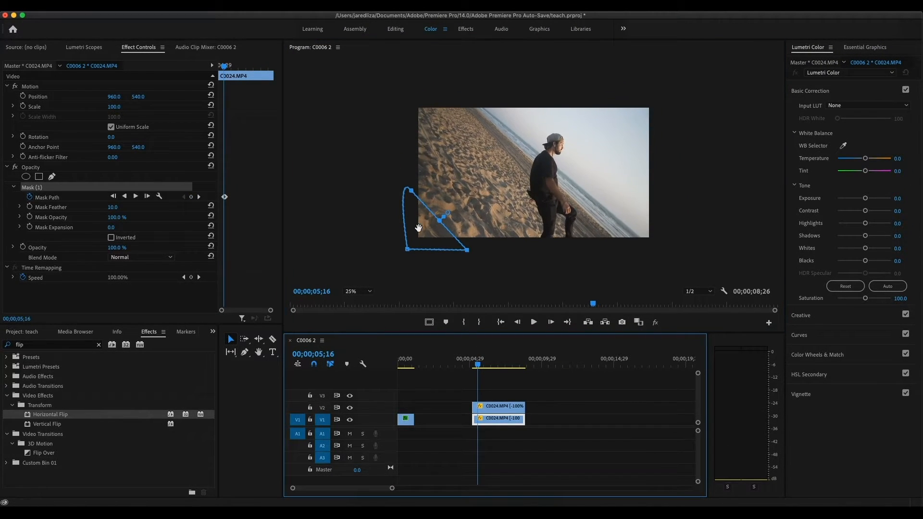
click(350, 291)
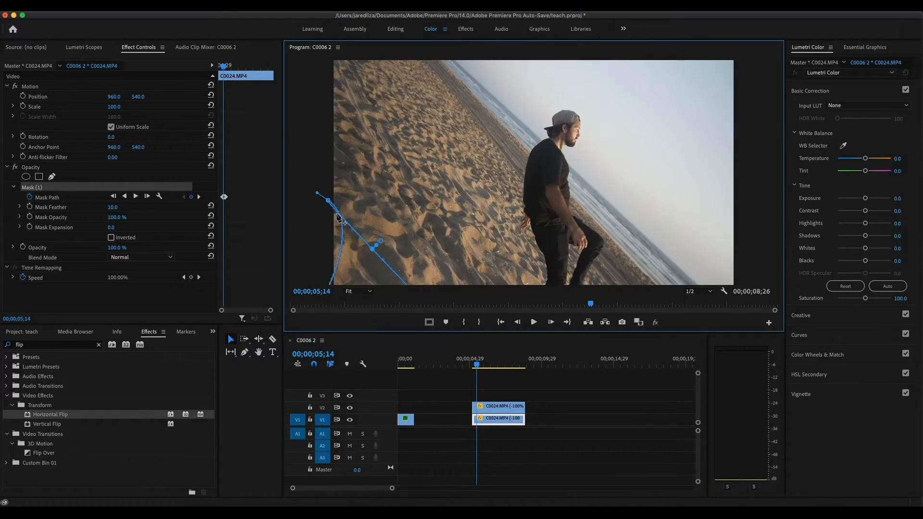
click(355, 291)
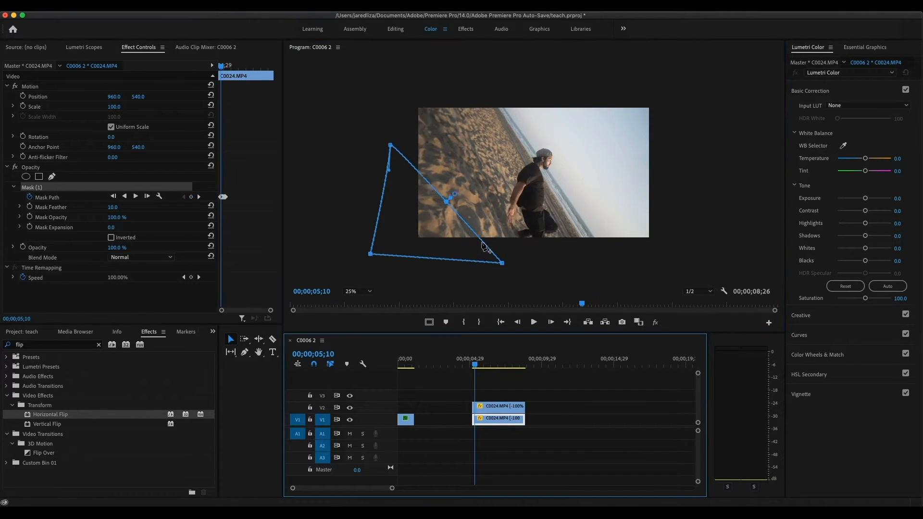
click(474, 366)
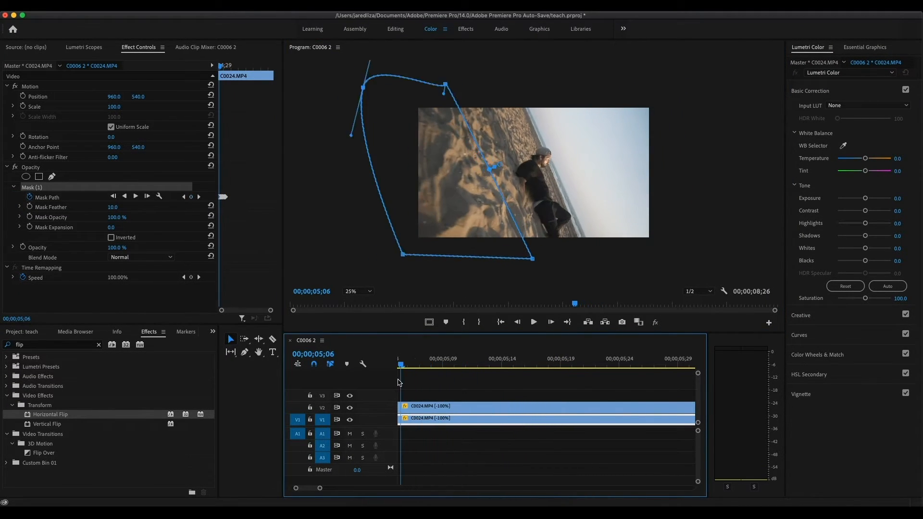
Remove the duplicate beach clip layer and park the playhead near 05;12.
click(500, 366)
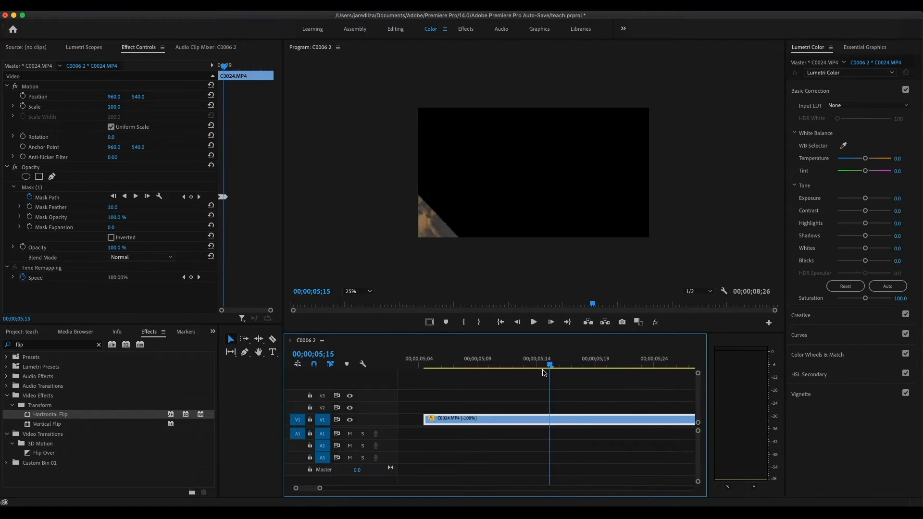
click(438, 367)
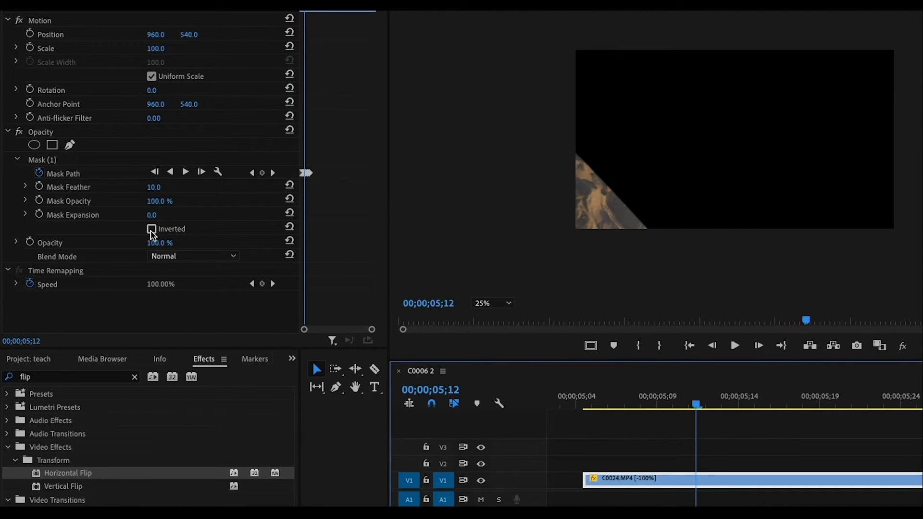
Invert the corner mask, feather it to 304 and preview the fade later in the clip.
click(151, 230)
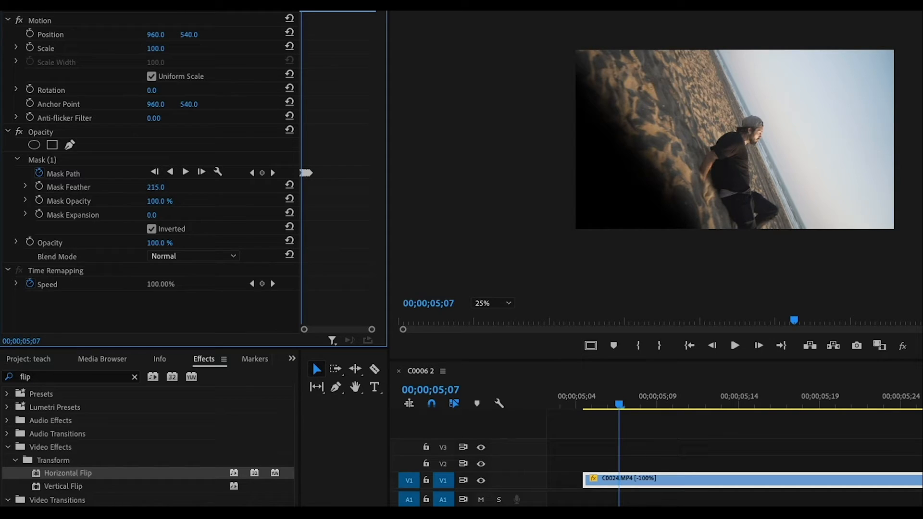
drag(156, 187, 177, 186)
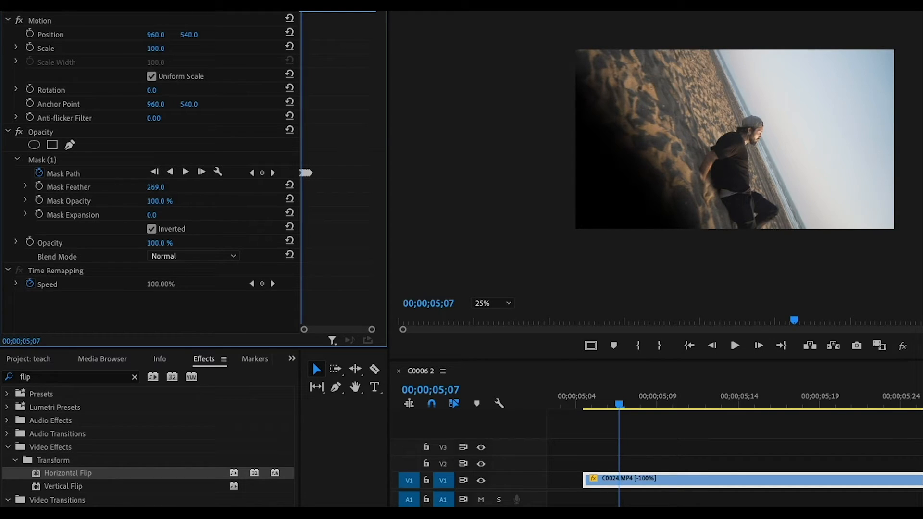
drag(156, 186, 176, 187)
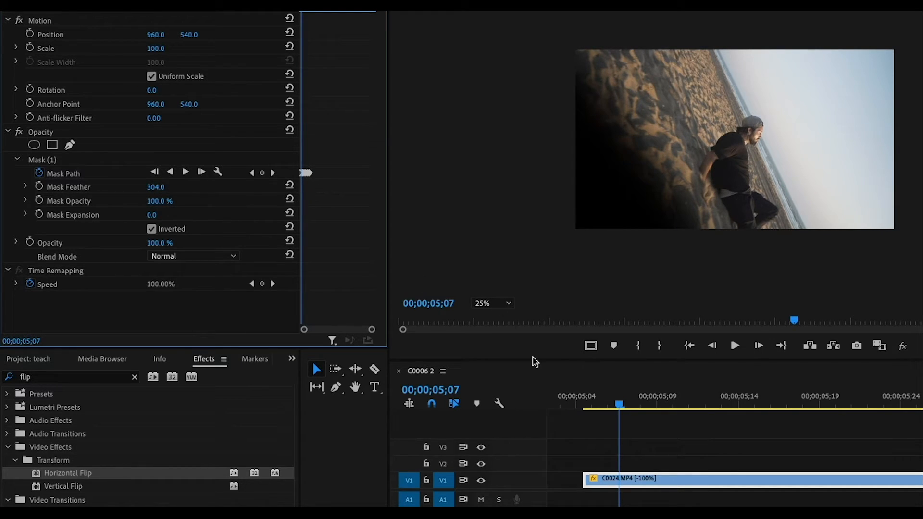
click(709, 405)
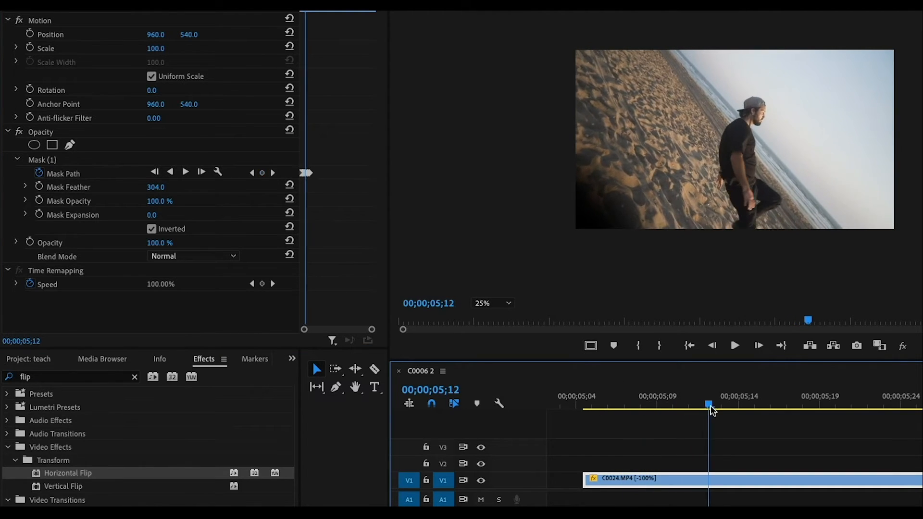